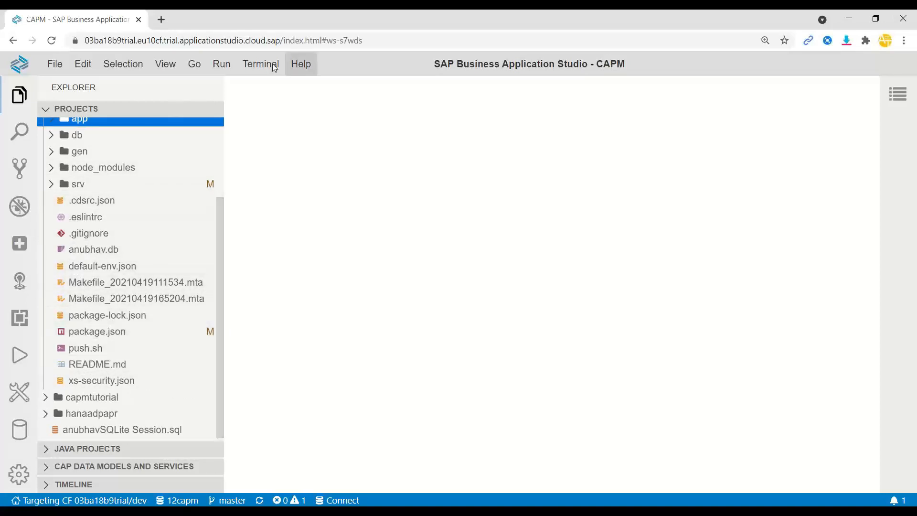
Step: From a new terminal, change into anubhavcapm/ and run cds add mta
{"action": "left_click", "coordinate": [260, 63]}
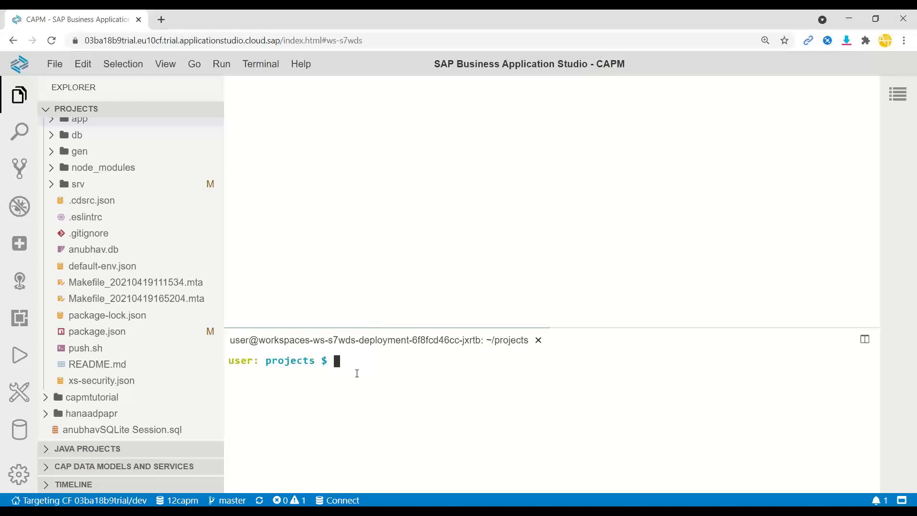
{"action": "type", "text": "cd"}
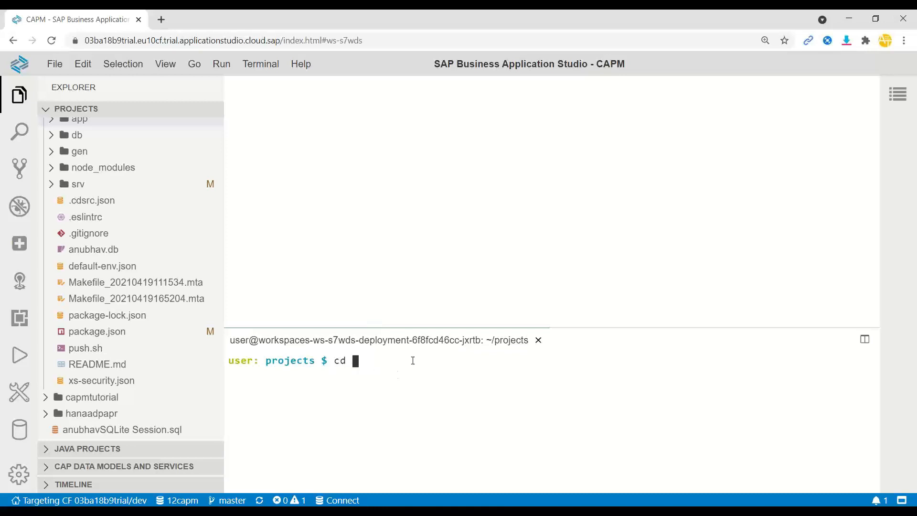
{"action": "type", "text": "anubhavcapm/"}
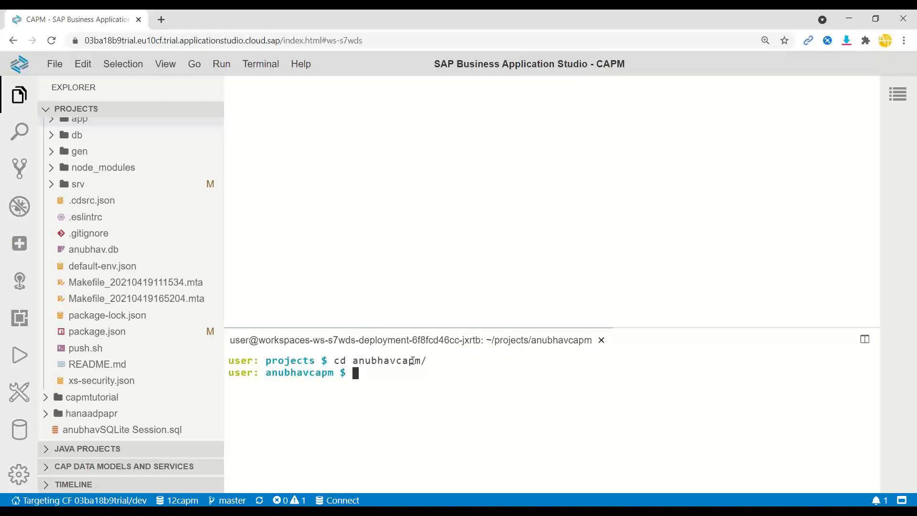
{"action": "type", "text": "cds add"}
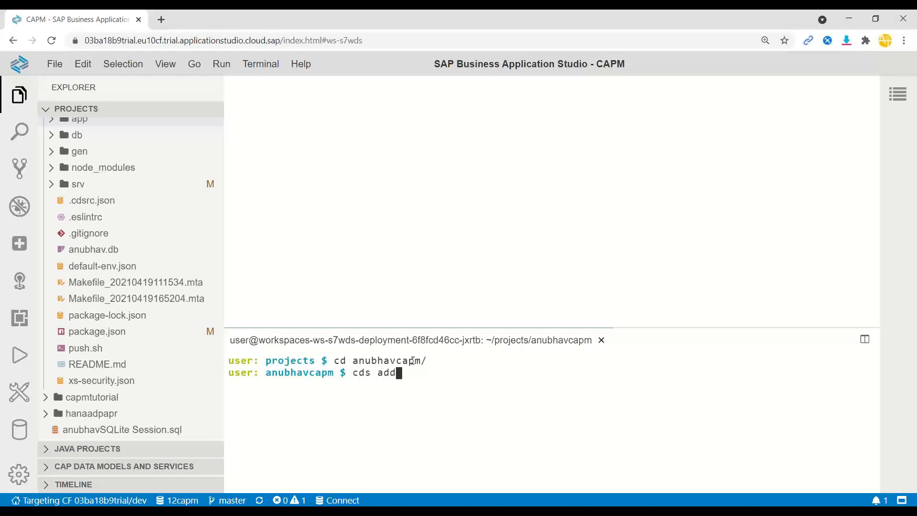
{"action": "type", "text": "mta"}
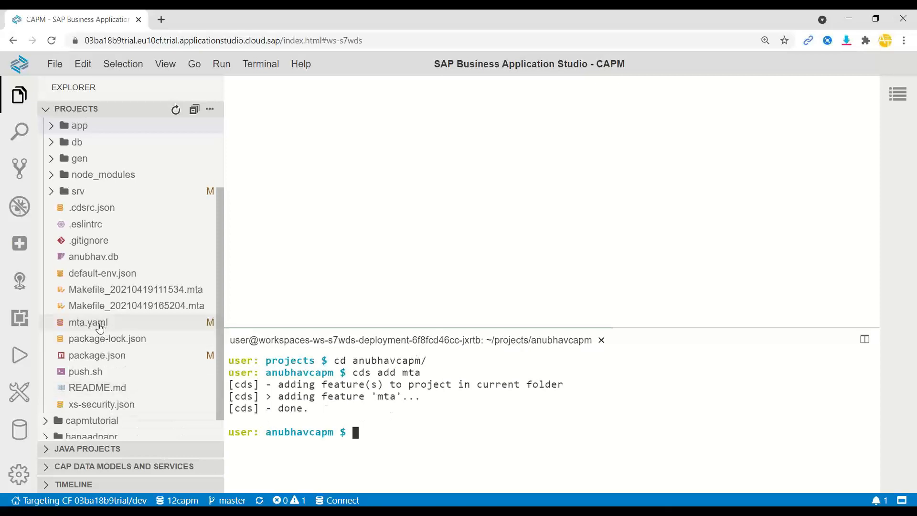
{"action": "mouse_move", "coordinate": [88, 323]}
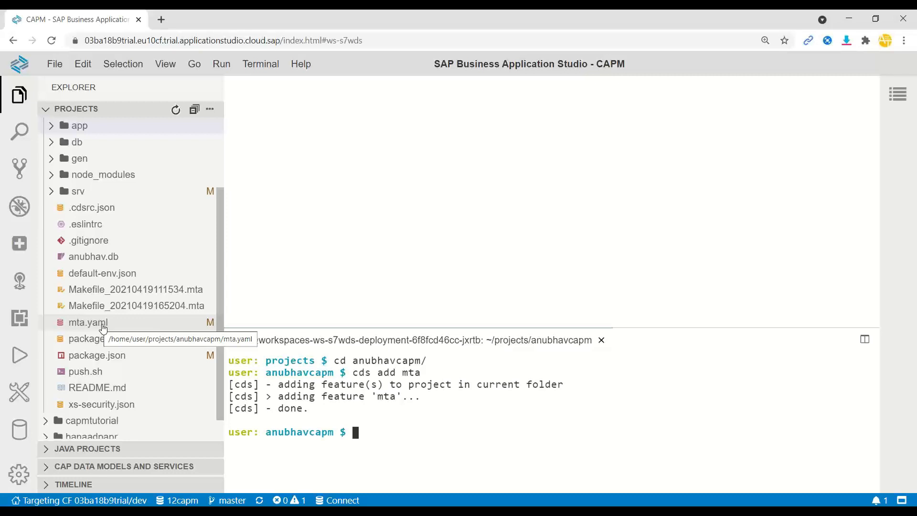
Step: Open mta.yaml in the code editor and scroll through its server, db-deployer and resources sections
{"action": "left_click", "coordinate": [88, 323]}
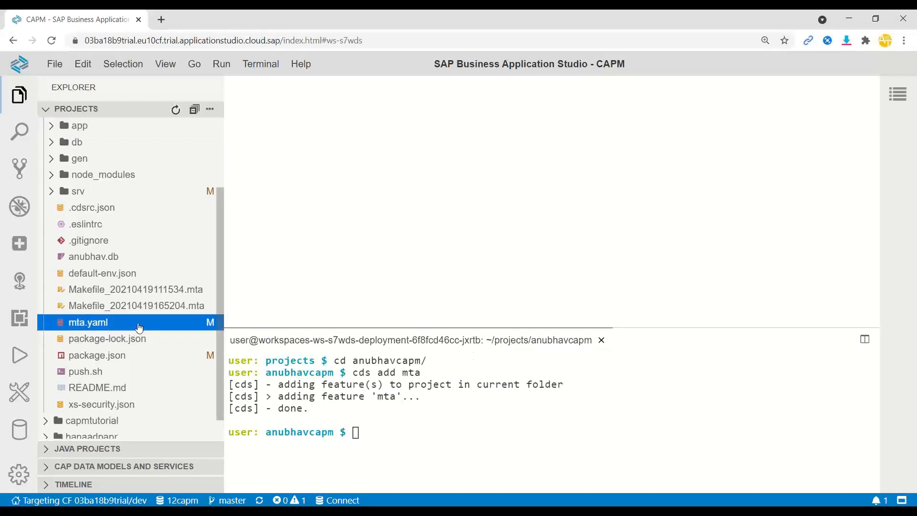
{"action": "double_click", "coordinate": [88, 322]}
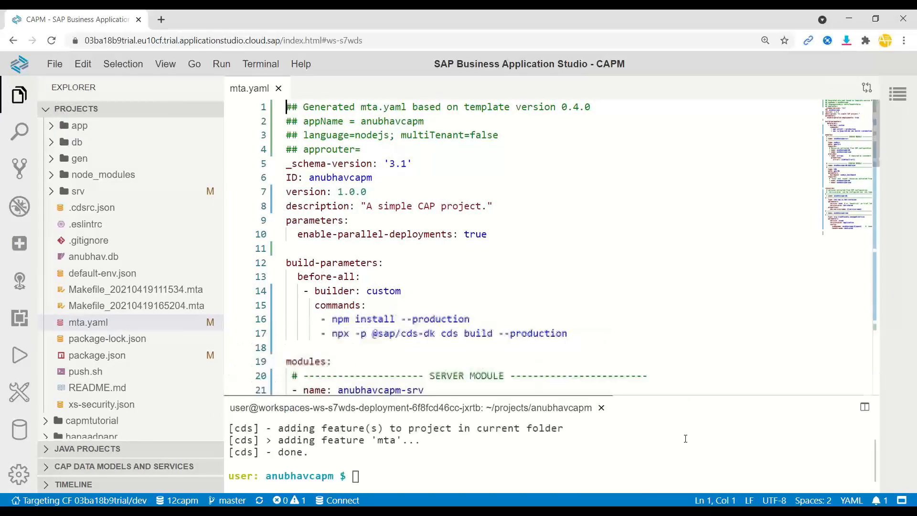
{"action": "scroll", "scroll_direction": "down", "scroll_amount": 3}
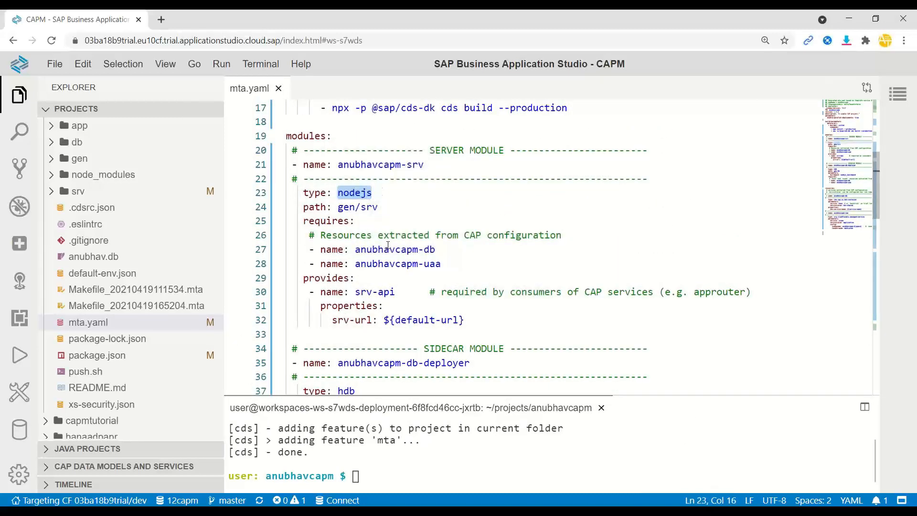
{"action": "scroll", "scroll_direction": "down", "scroll_amount": 3}
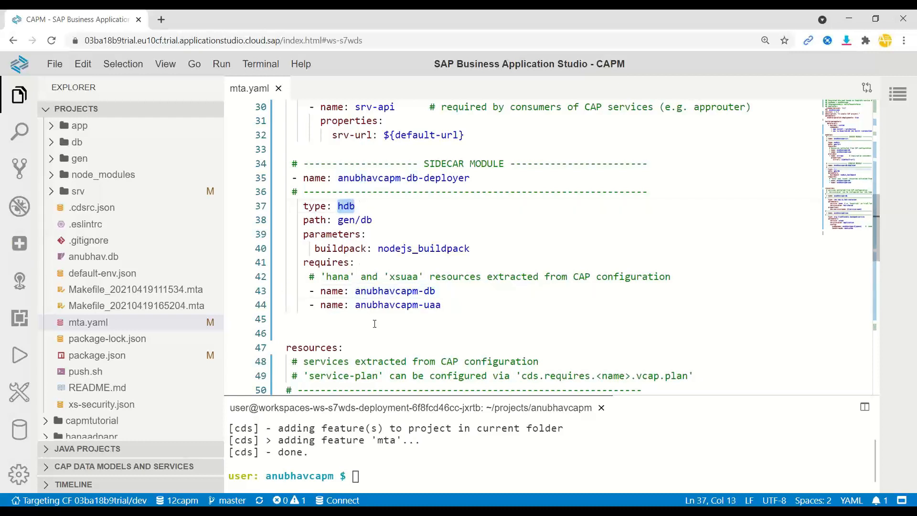
{"action": "scroll", "scroll_direction": "down", "scroll_amount": 3}
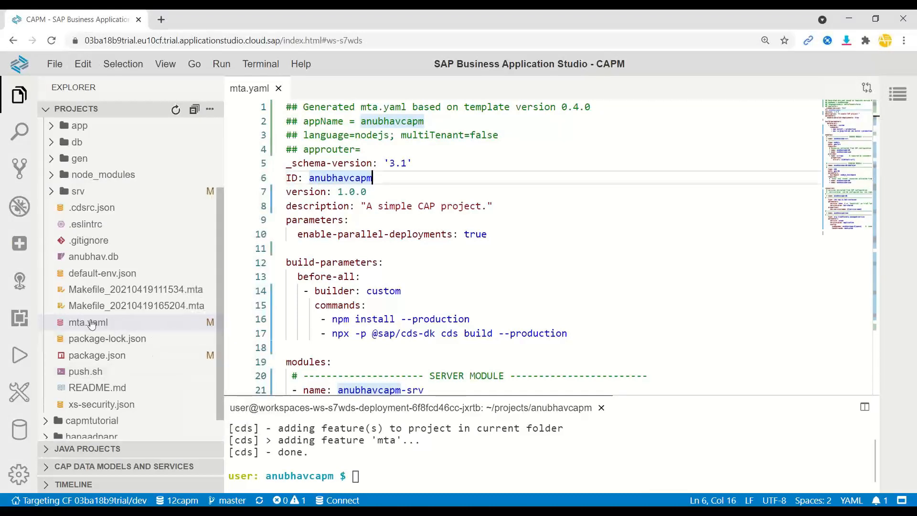
Step: Open mta.yaml in the MTA Editor to review the db-deployer module, resources and basic information
{"action": "right_click", "coordinate": [88, 322]}
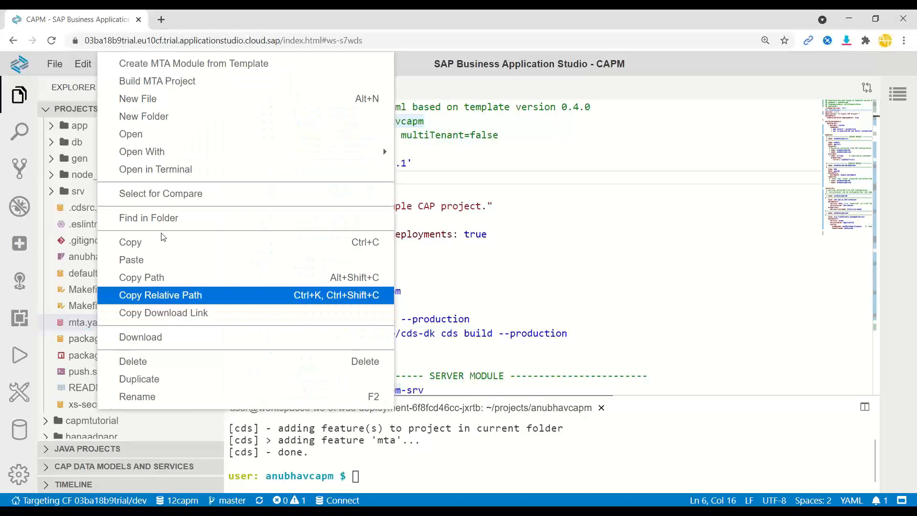
{"action": "mouse_move", "coordinate": [141, 151]}
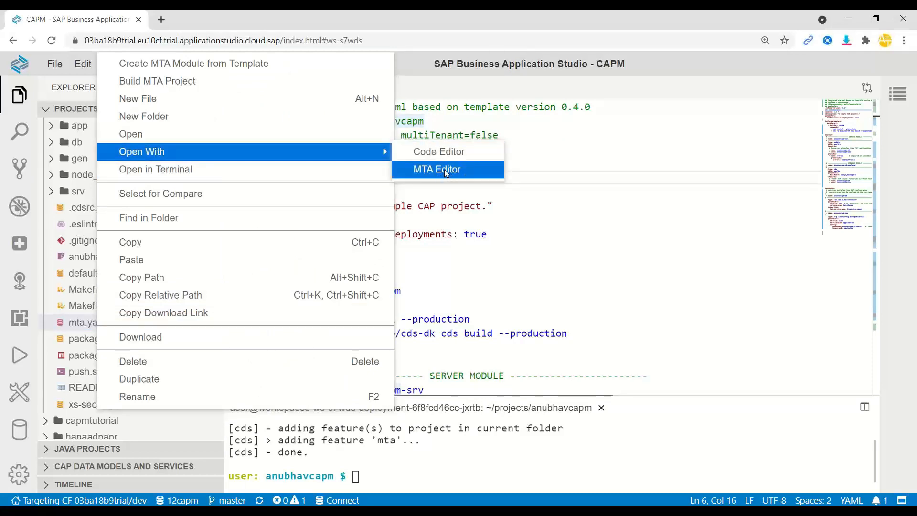
{"action": "left_click", "coordinate": [436, 169]}
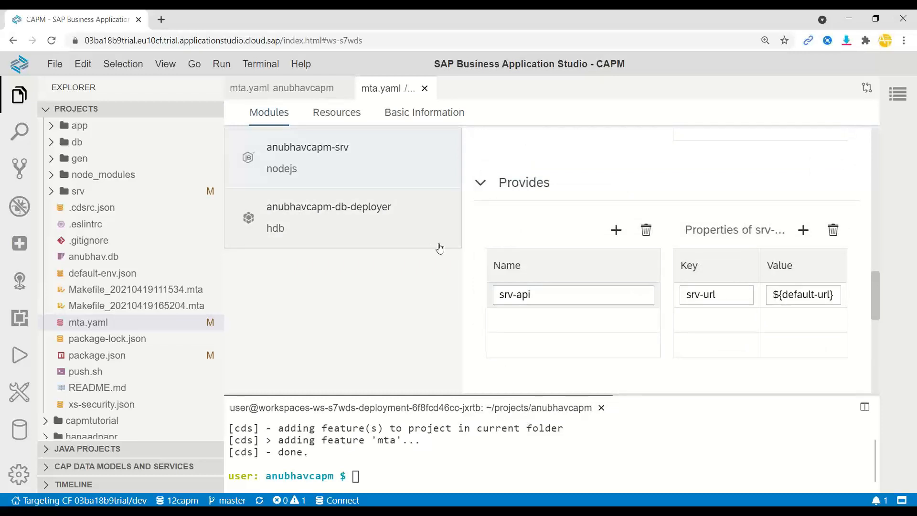
{"action": "left_click", "coordinate": [329, 217]}
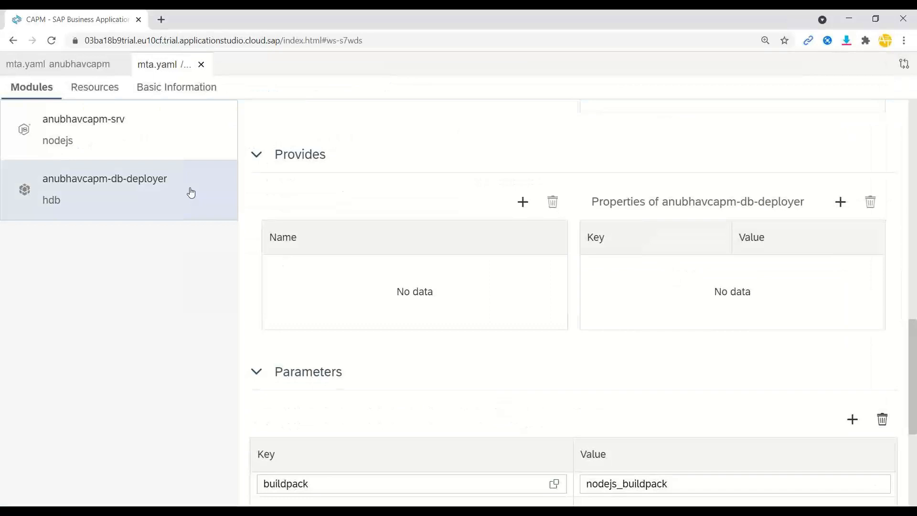
{"action": "left_click", "coordinate": [93, 86]}
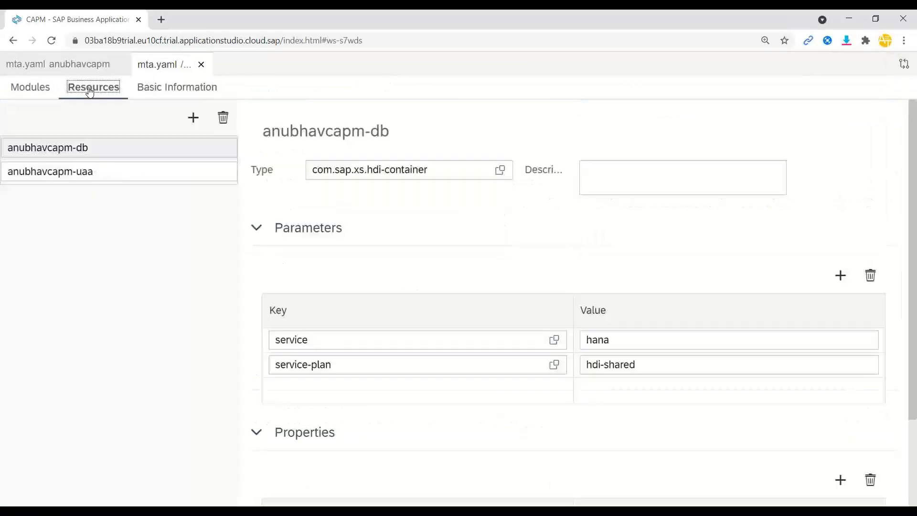
{"action": "left_click", "coordinate": [177, 86]}
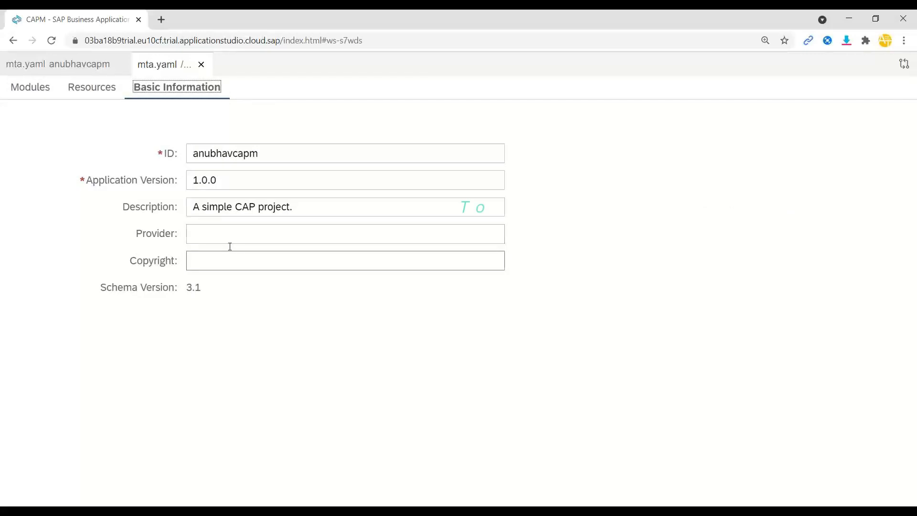
{"action": "left_click", "coordinate": [91, 86]}
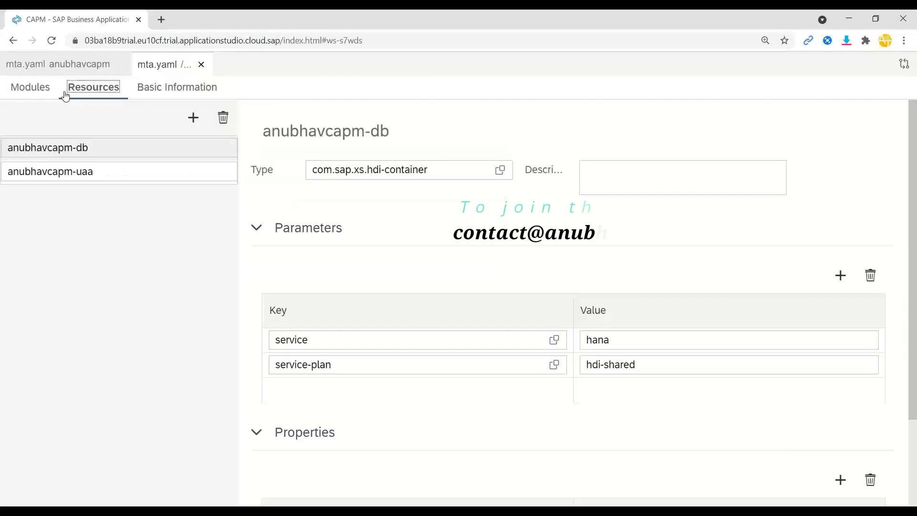
{"action": "left_click", "coordinate": [57, 64]}
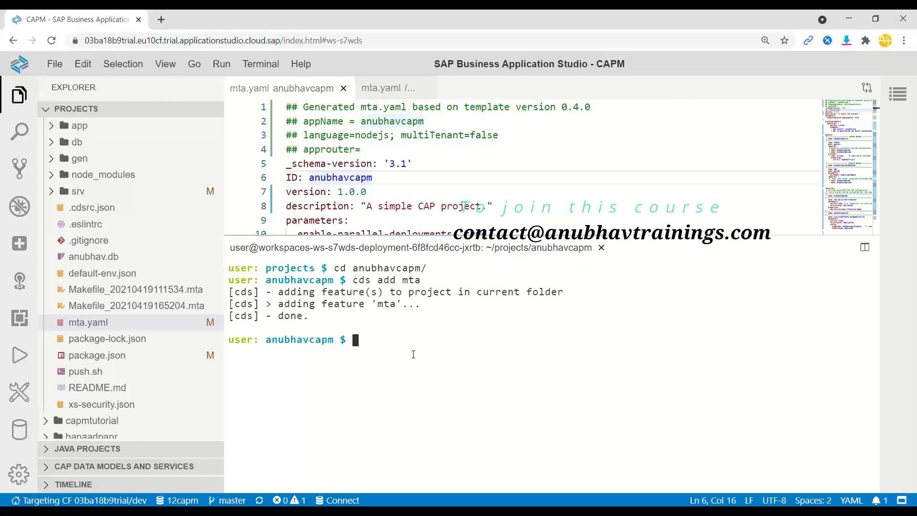
Step: Check mbt --help, run mbt build, and review the before-all cds build command
{"action": "type", "text": "m"}
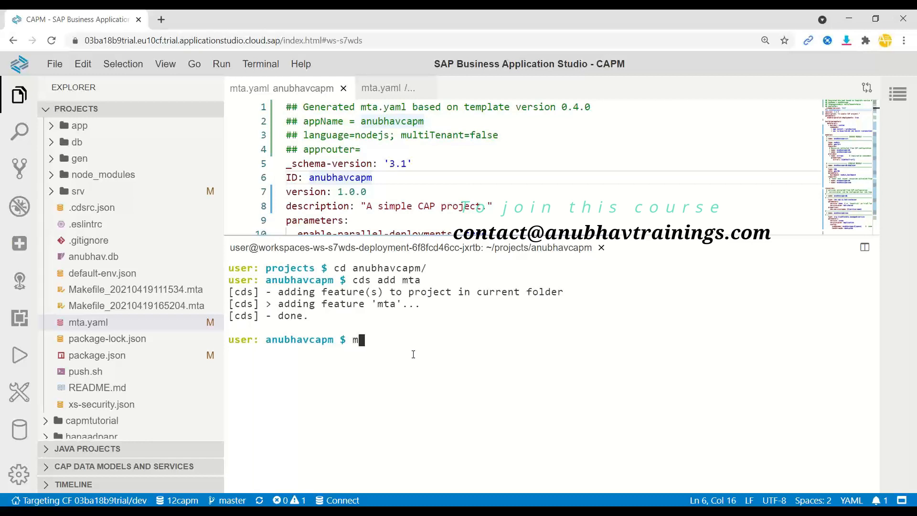
{"action": "type", "text": "bt --help"}
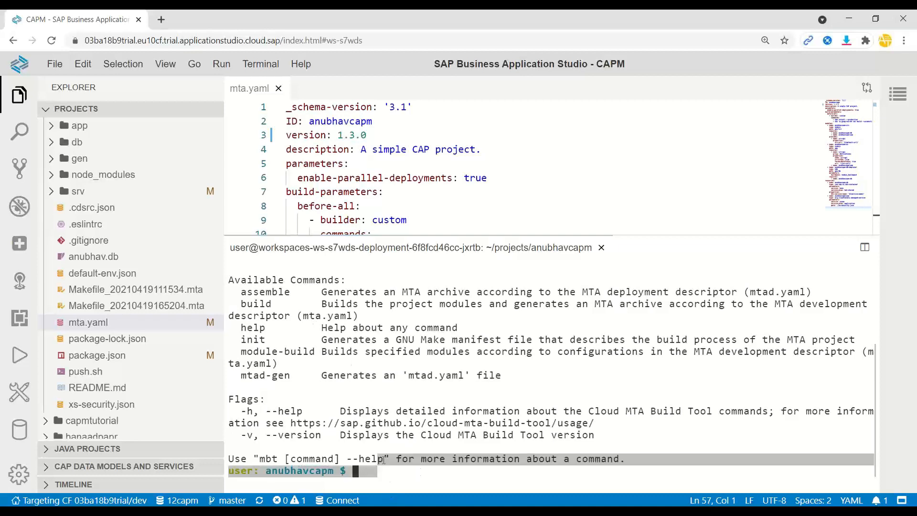
{"action": "type", "text": "m"}
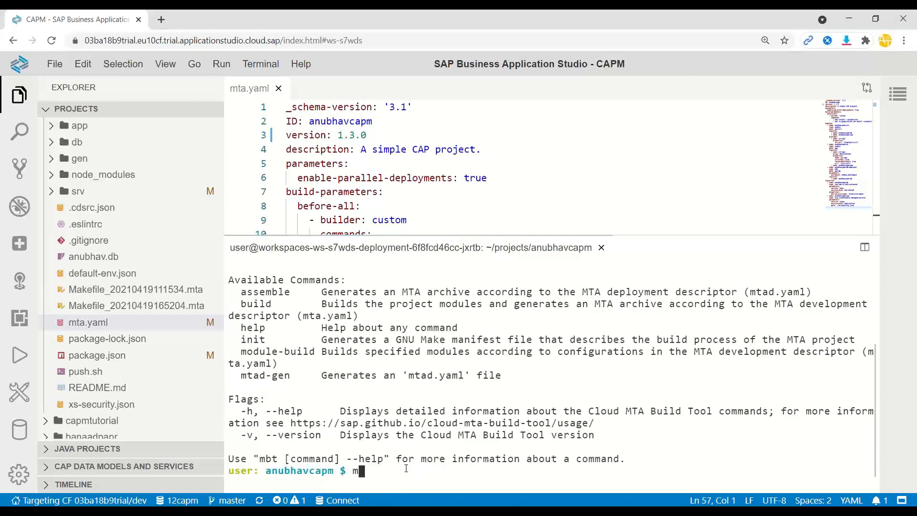
{"action": "type", "text": "bt bu"}
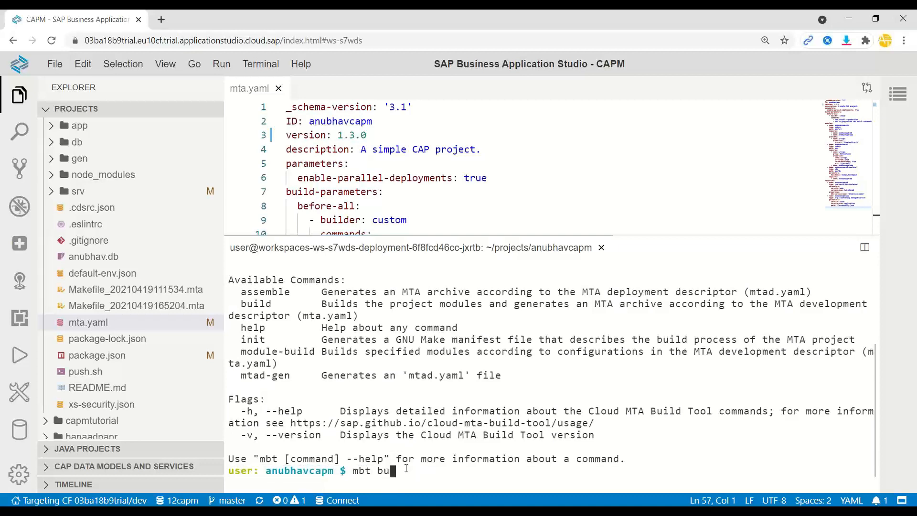
{"action": "type", "text": "ild"}
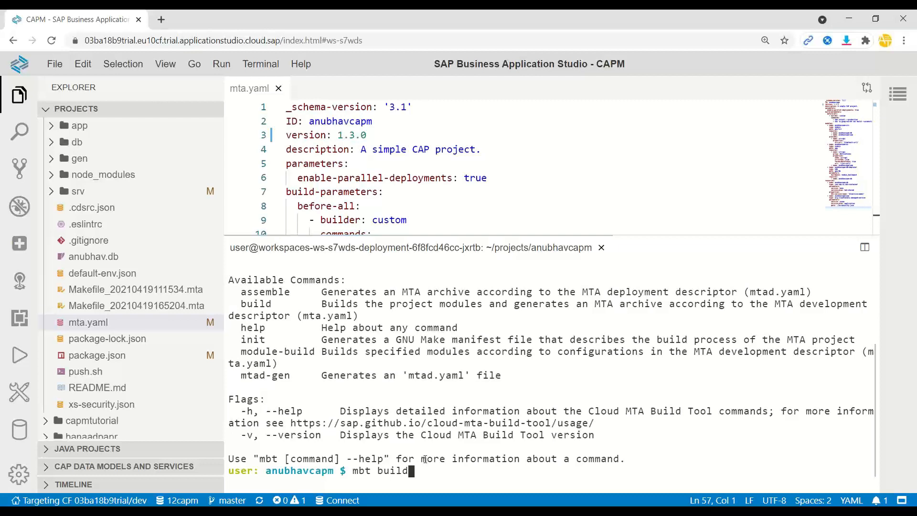
{"action": "scroll", "scroll_direction": "down", "scroll_amount": 3}
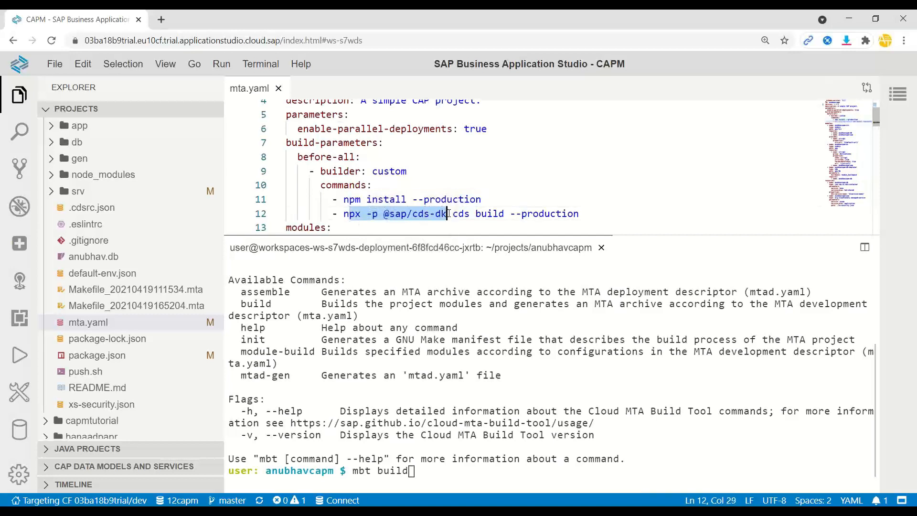
{"action": "left_click_drag", "start_coordinate": [447, 213], "coordinate": [567, 213]}
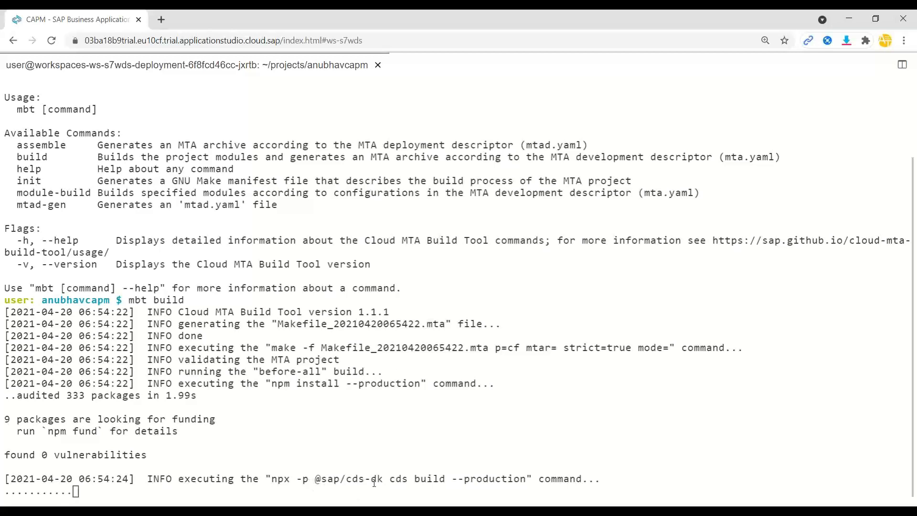
Step: Let the build produce anubhavcapm_1.3.0.mtar and compare it with mta.yaml's version 1.3.0
{"action": "scroll", "scroll_direction": "down", "scroll_amount": 3}
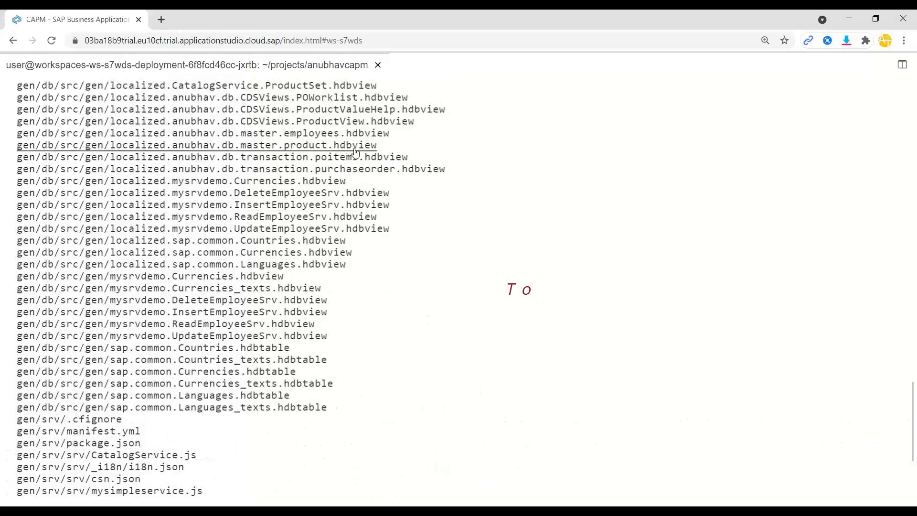
{"action": "scroll", "scroll_direction": "down", "scroll_amount": 3}
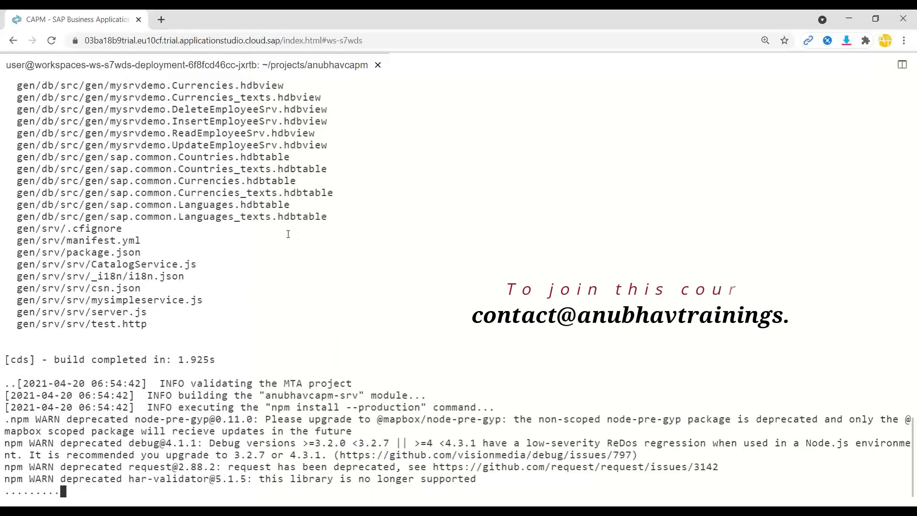
{"action": "scroll", "scroll_direction": "down", "scroll_amount": 3}
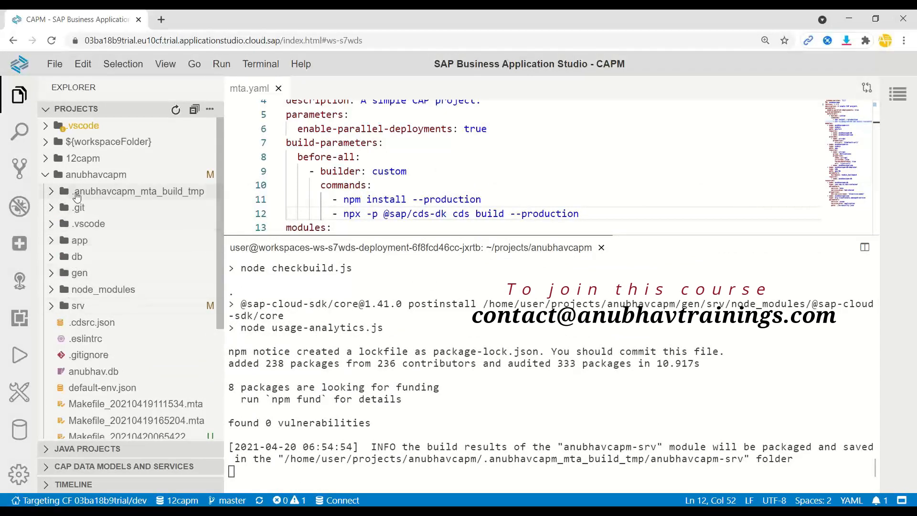
{"action": "mouse_move", "coordinate": [129, 195]}
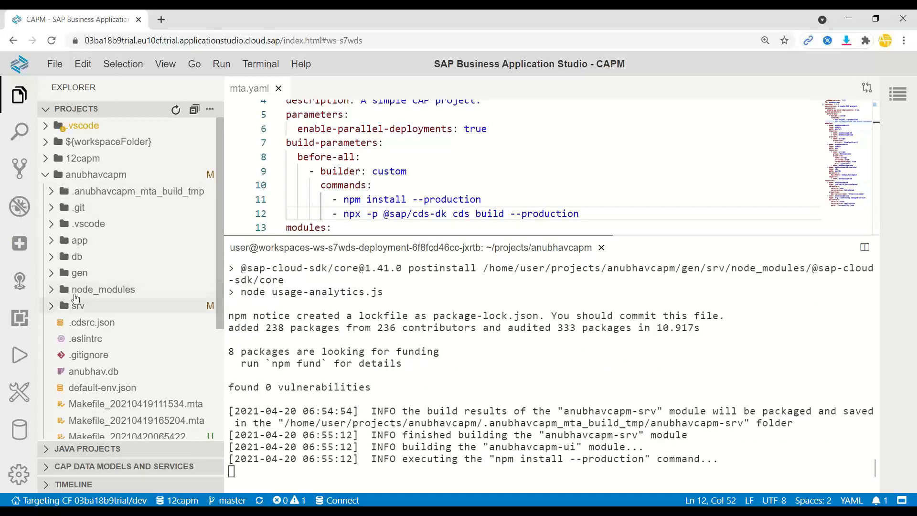
{"action": "mouse_move", "coordinate": [76, 298]}
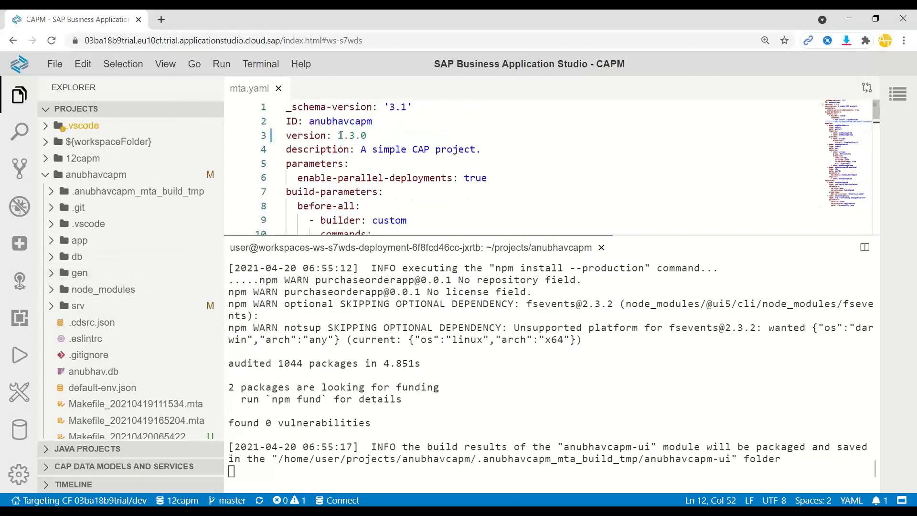
{"action": "double_click", "coordinate": [351, 135]}
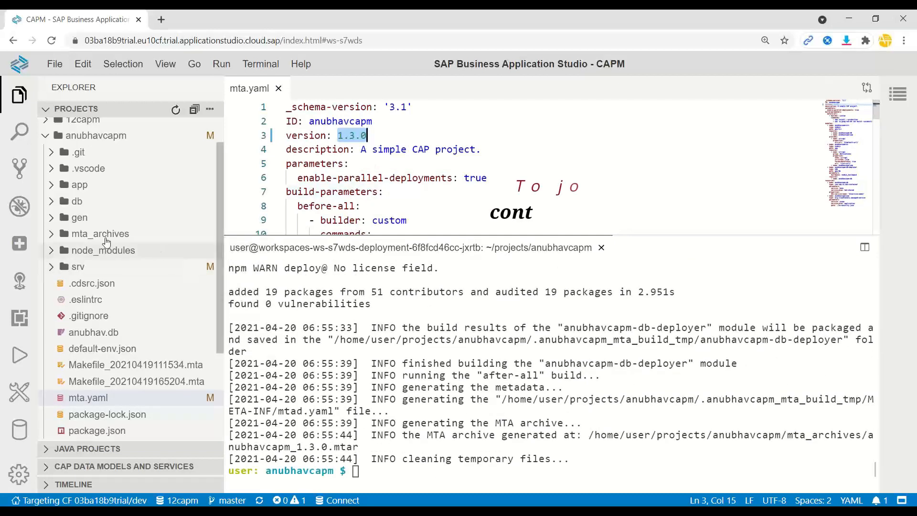
Step: Deploy anubhavcapm_1.3.0.mtar from the mta_archives folder to Cloud Foundry
{"action": "left_click", "coordinate": [99, 234]}
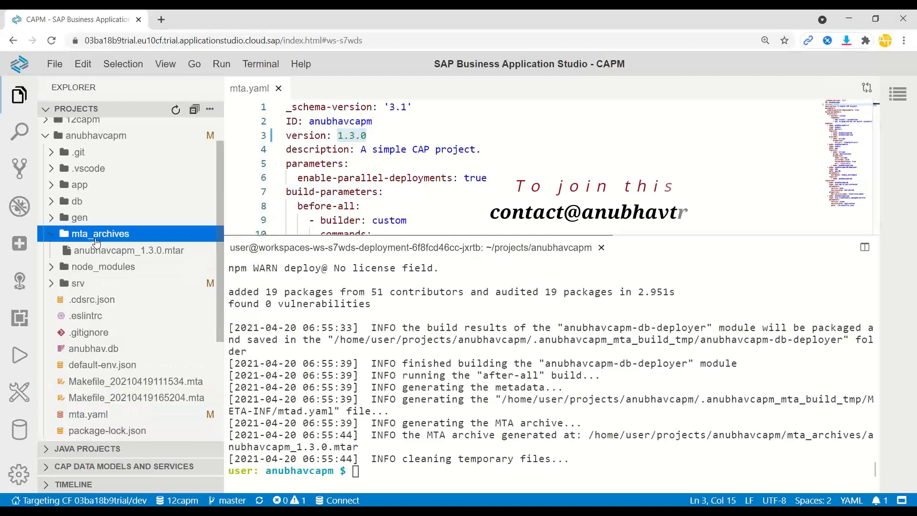
{"action": "left_click", "coordinate": [130, 250]}
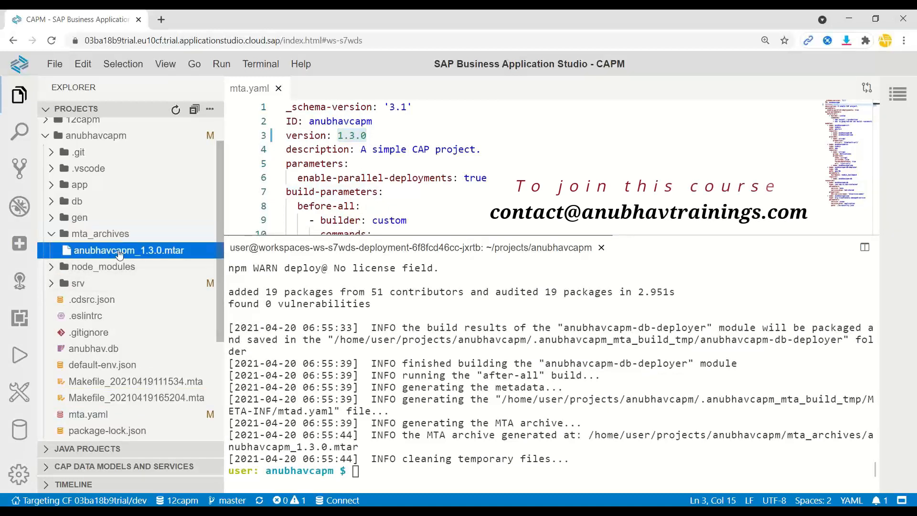
{"action": "right_click", "coordinate": [128, 250]}
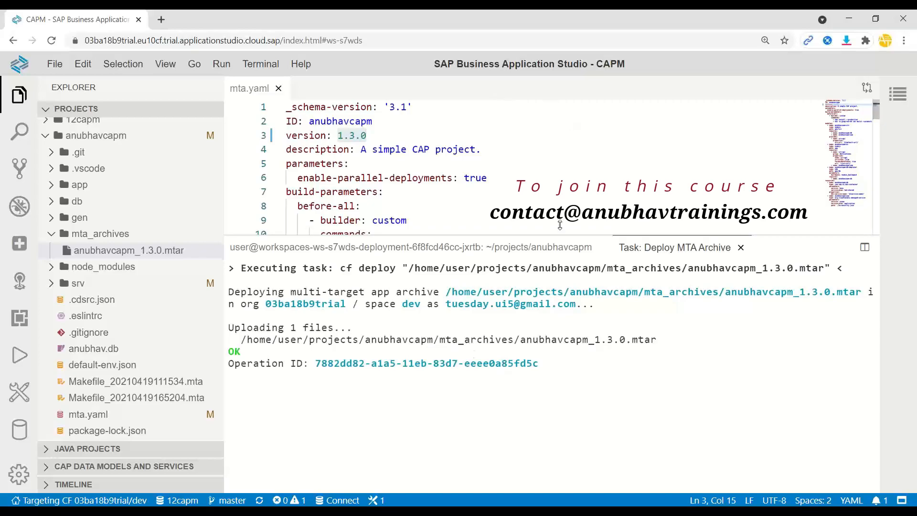
{"action": "left_click", "coordinate": [205, 20]}
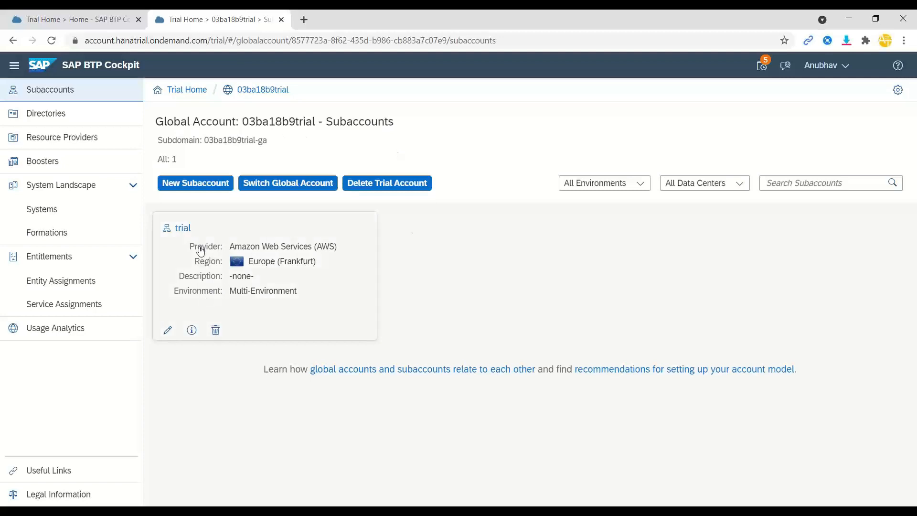
Step: In the trial subaccount's dev space, launch anubhavcapm-ui through its application route
{"action": "left_click", "coordinate": [183, 227]}
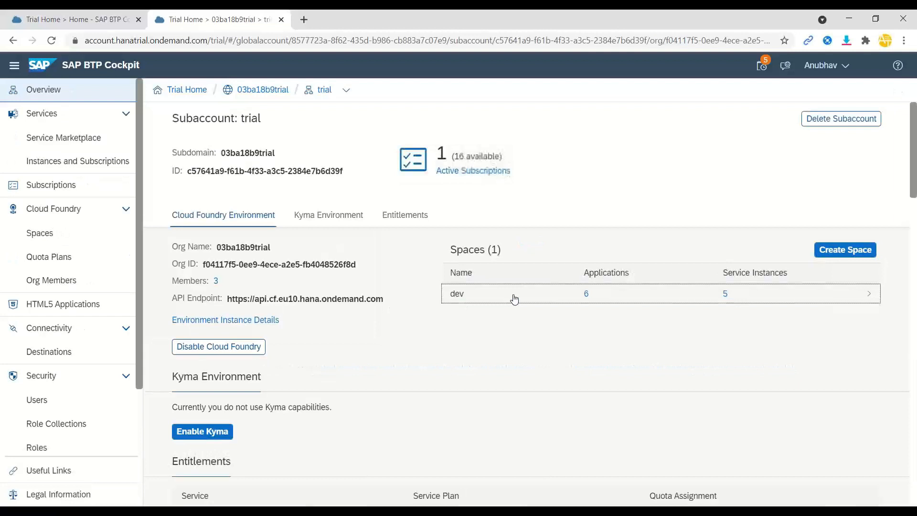
{"action": "left_click", "coordinate": [456, 292]}
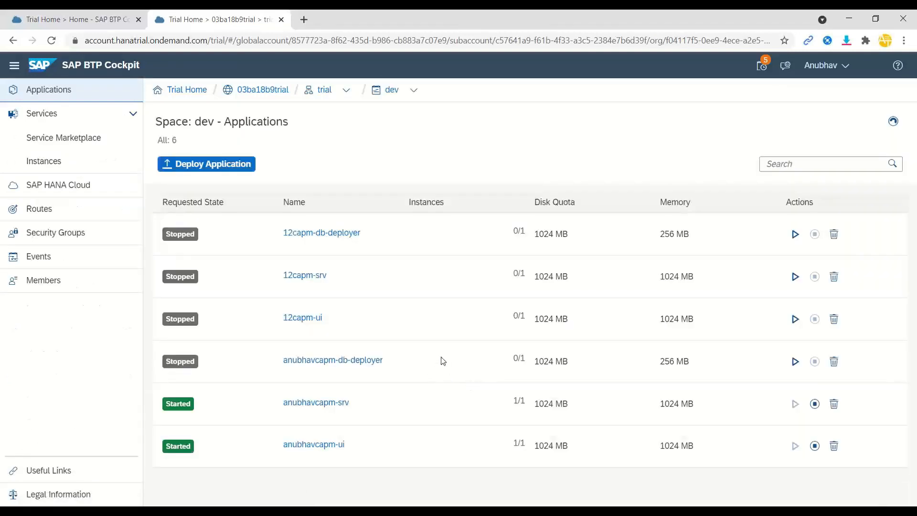
{"action": "mouse_move", "coordinate": [316, 401]}
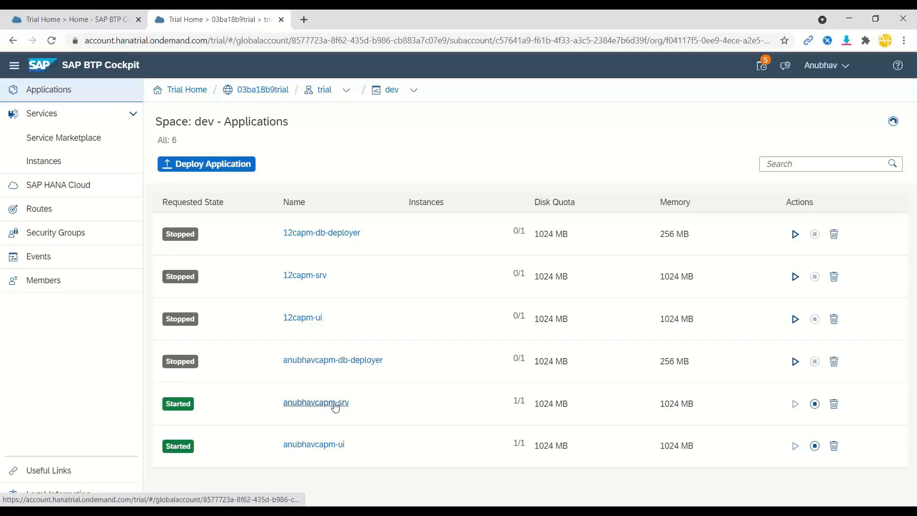
{"action": "mouse_move", "coordinate": [315, 402]}
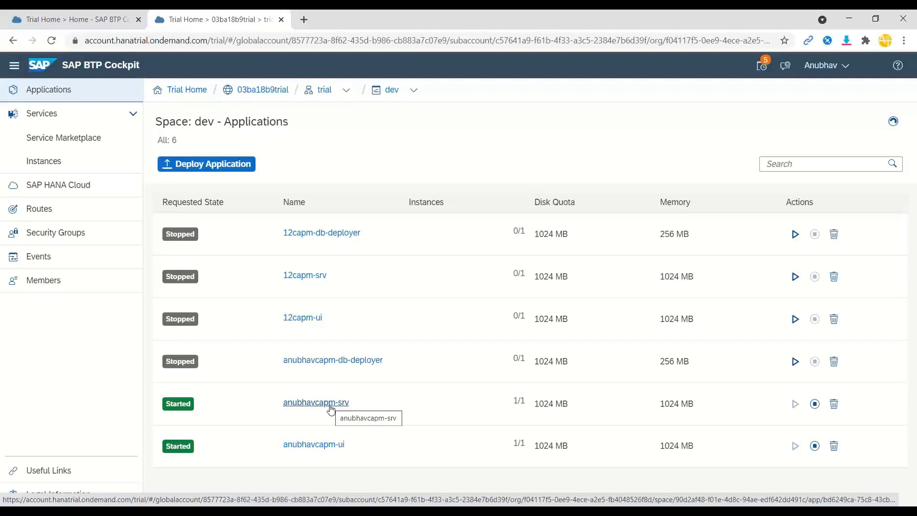
{"action": "mouse_move", "coordinate": [314, 444]}
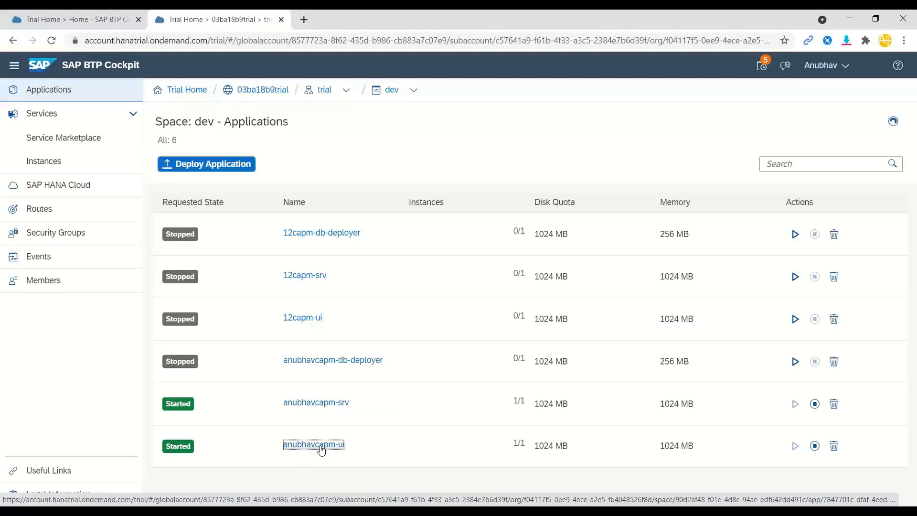
{"action": "left_click", "coordinate": [314, 443]}
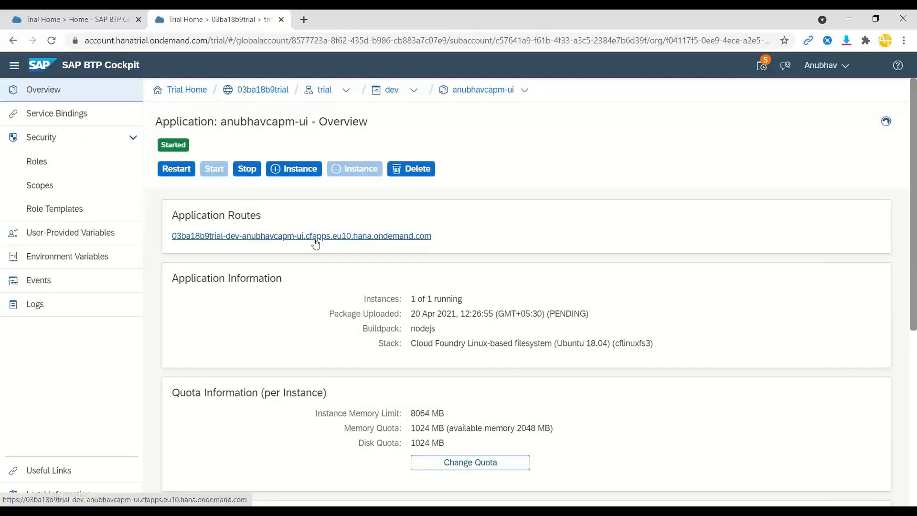
{"action": "left_click", "coordinate": [301, 235]}
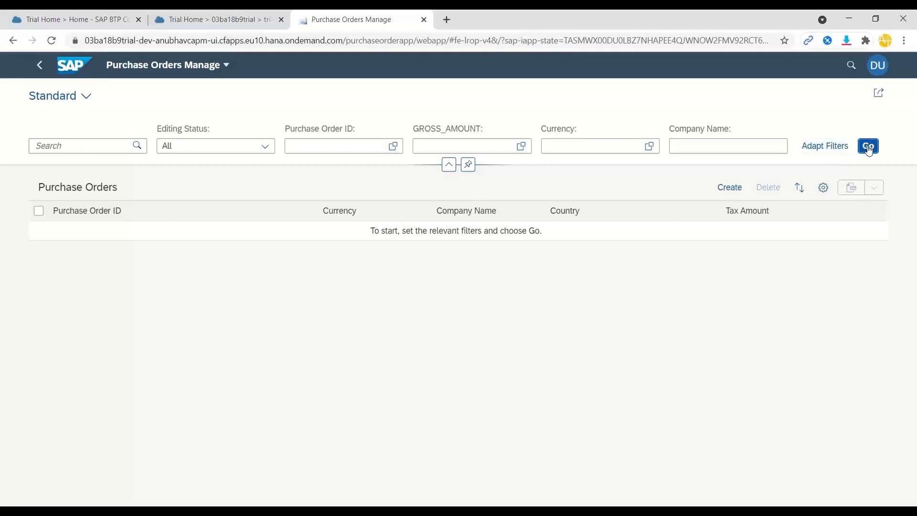
Step: Load the purchase orders, open order 300000002 and its item, then return to the list
{"action": "left_click", "coordinate": [868, 146]}
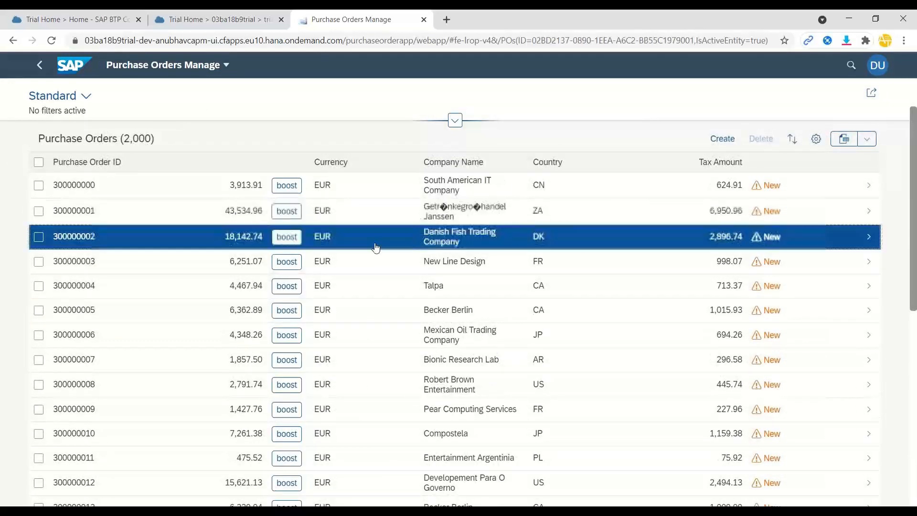
{"action": "left_click", "coordinate": [459, 236]}
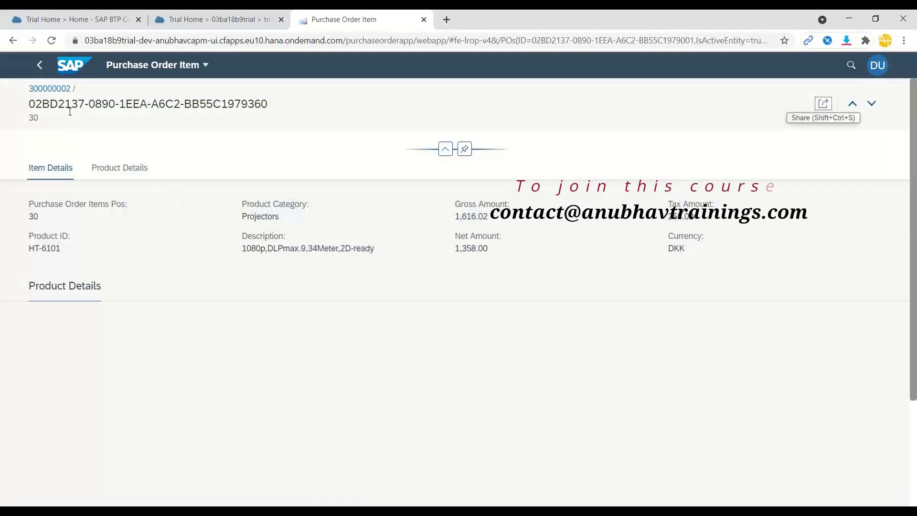
{"action": "left_click", "coordinate": [39, 65]}
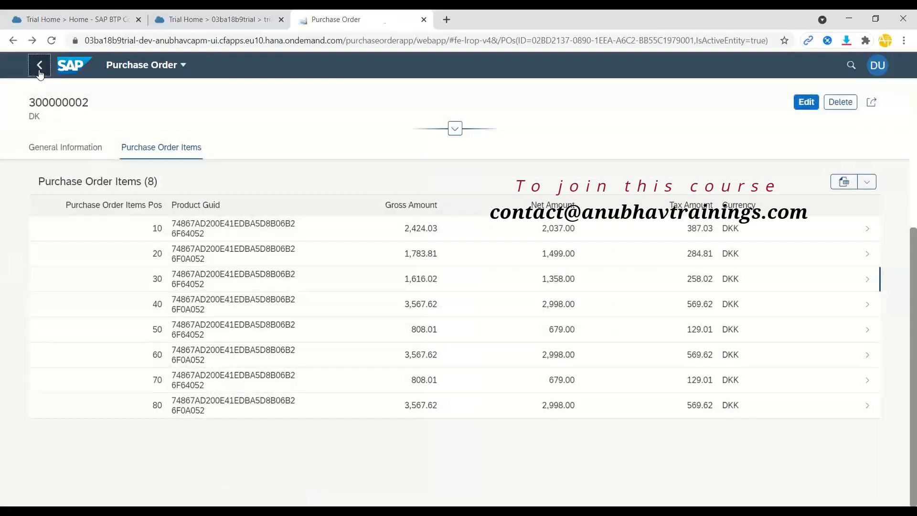
{"action": "left_click", "coordinate": [39, 65]}
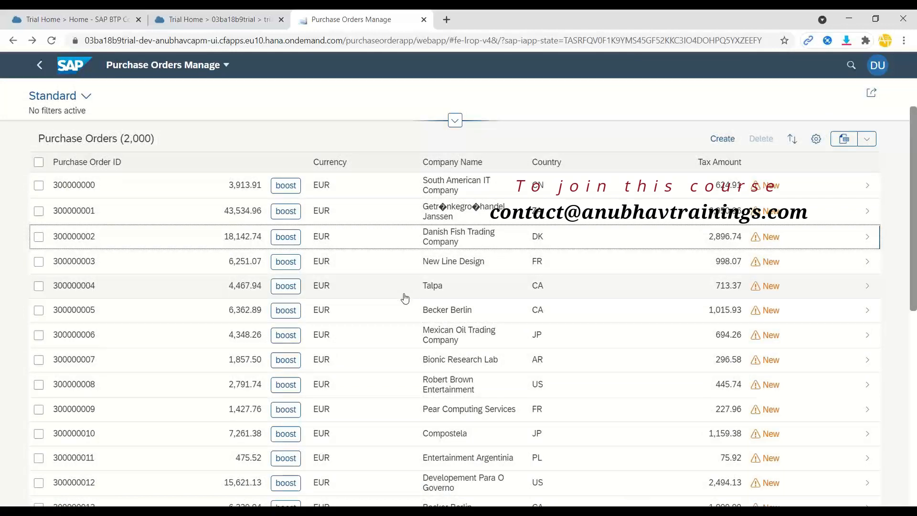